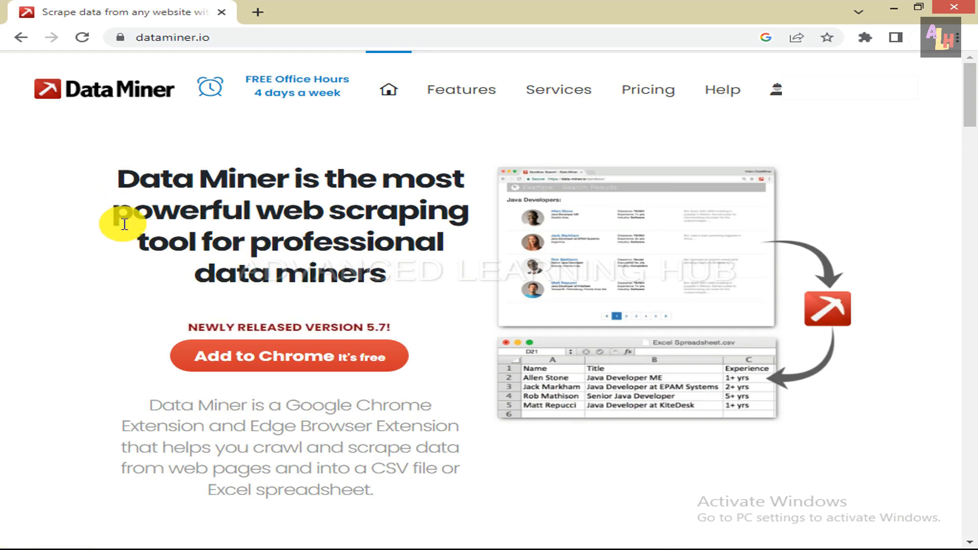
mouse_move(177, 123)
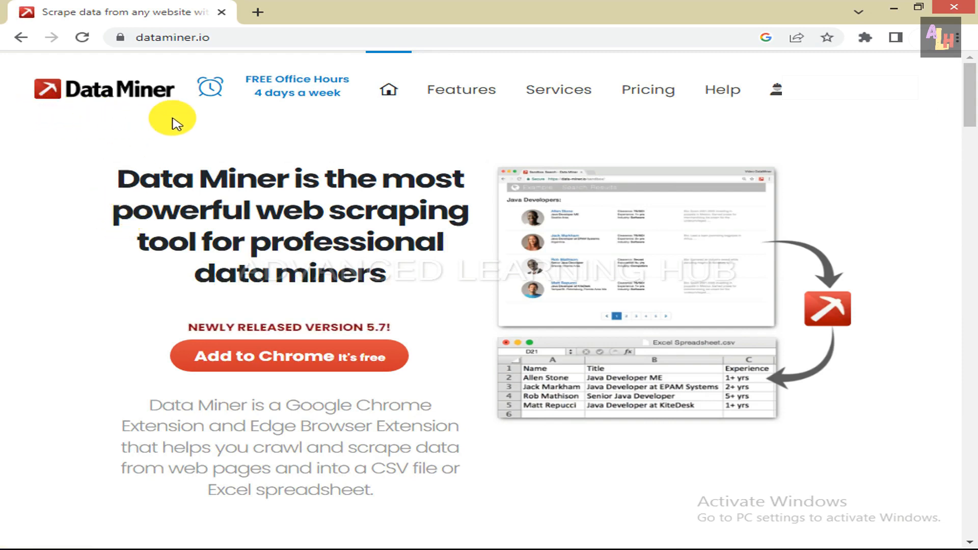
mouse_move(39, 115)
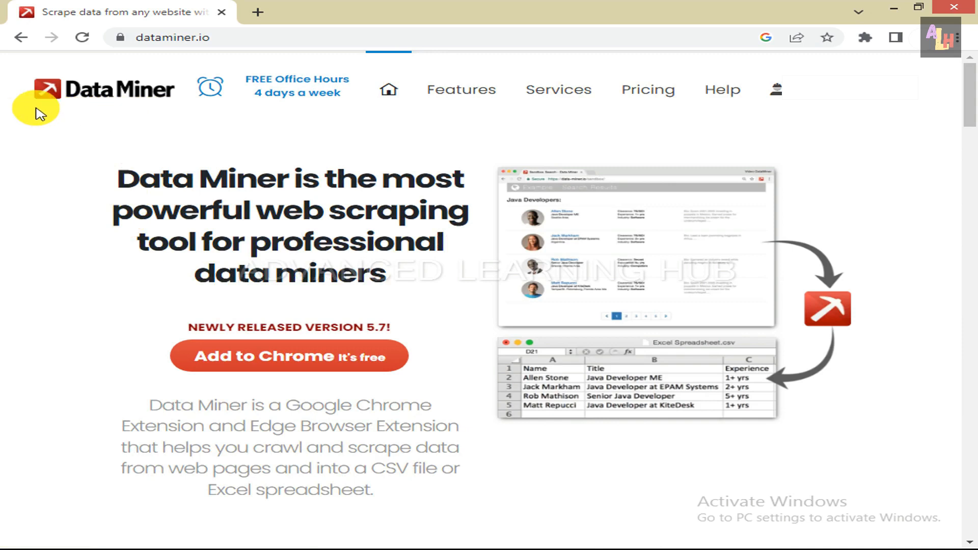
mouse_move(325, 325)
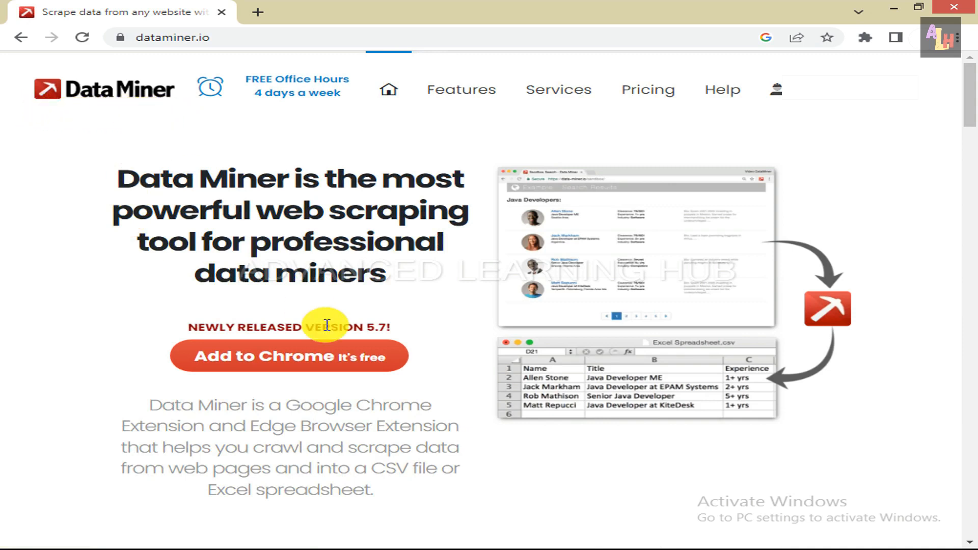
mouse_move(305, 356)
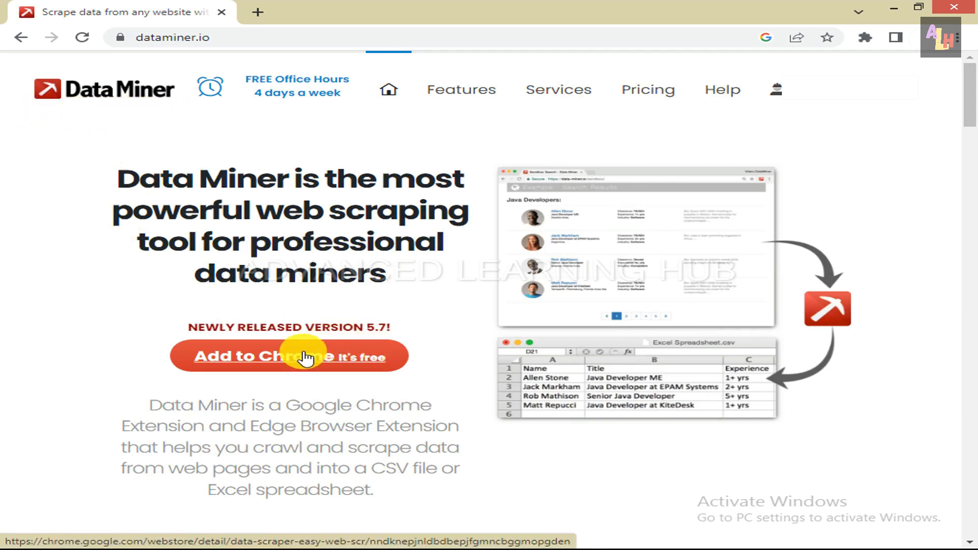
Add the Data Scraper – Easy Web Scraping extension to Chrome from its Web Store listing.
click(289, 356)
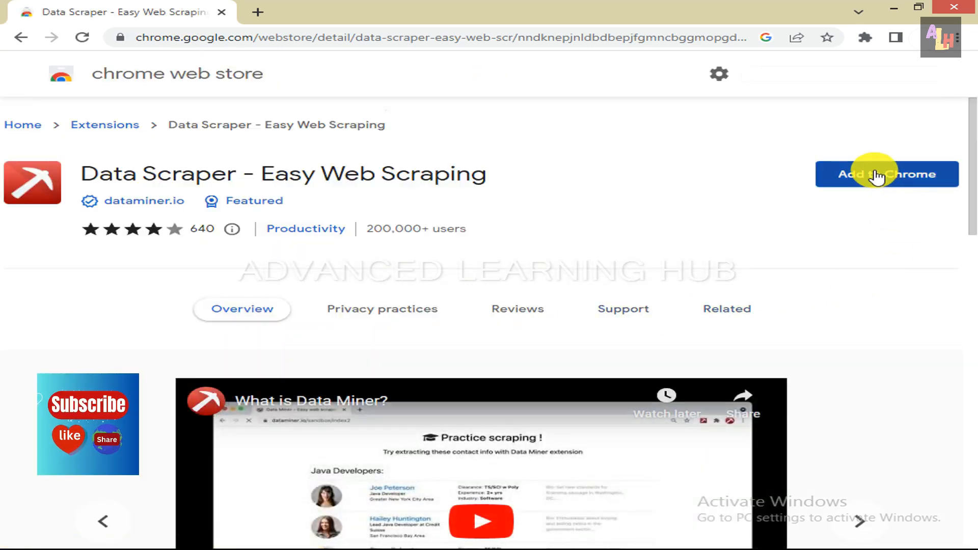
click(887, 174)
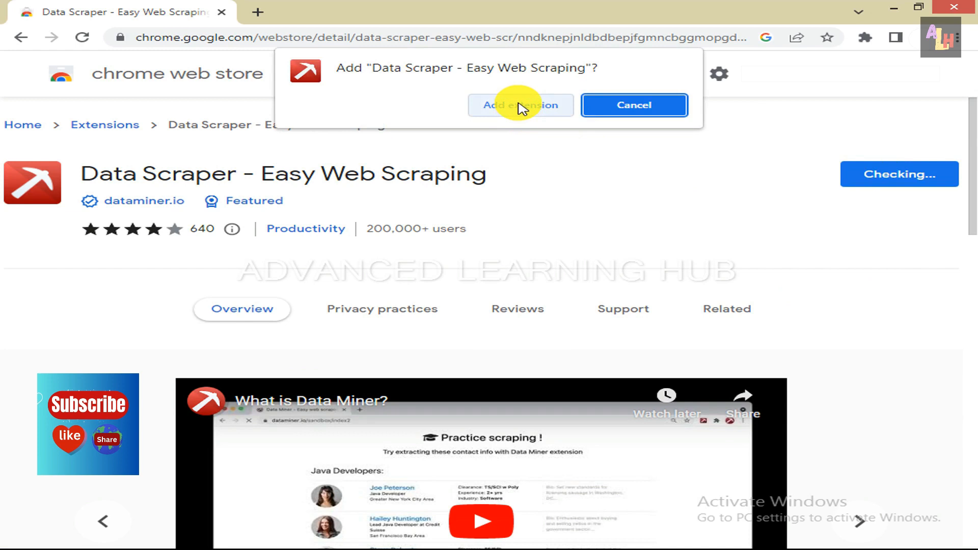
click(521, 105)
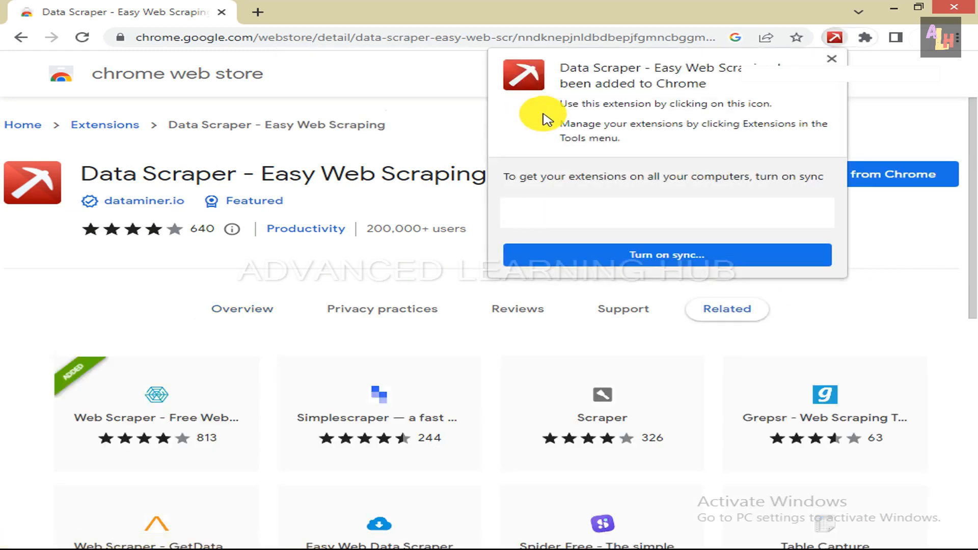
mouse_move(696, 94)
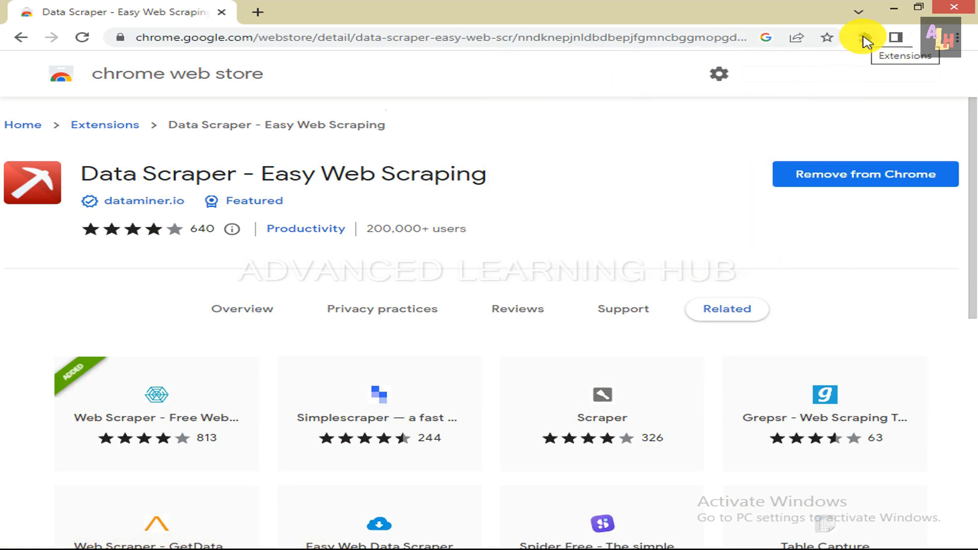
Pin Data Scraper – Easy Web Scraping from the Extensions menu to the toolbar.
click(865, 38)
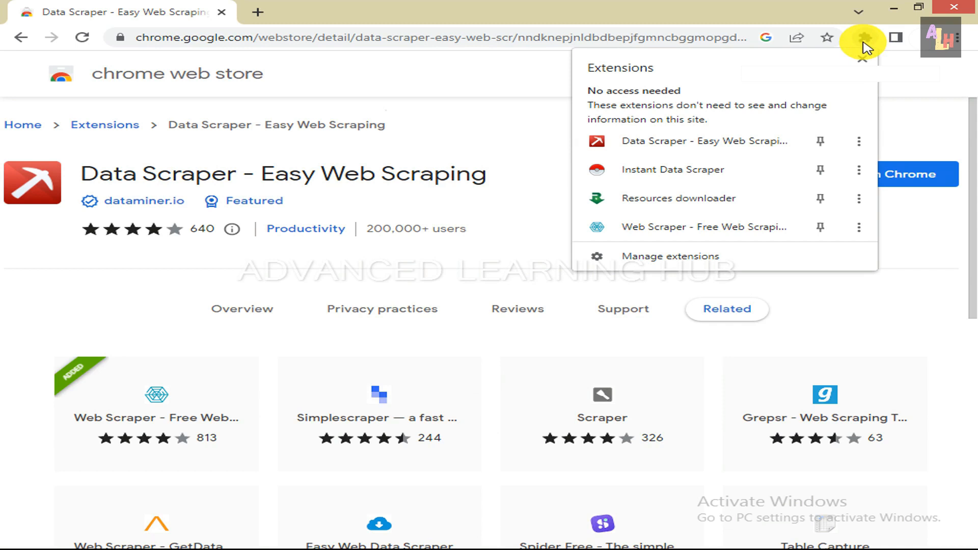
mouse_move(705, 141)
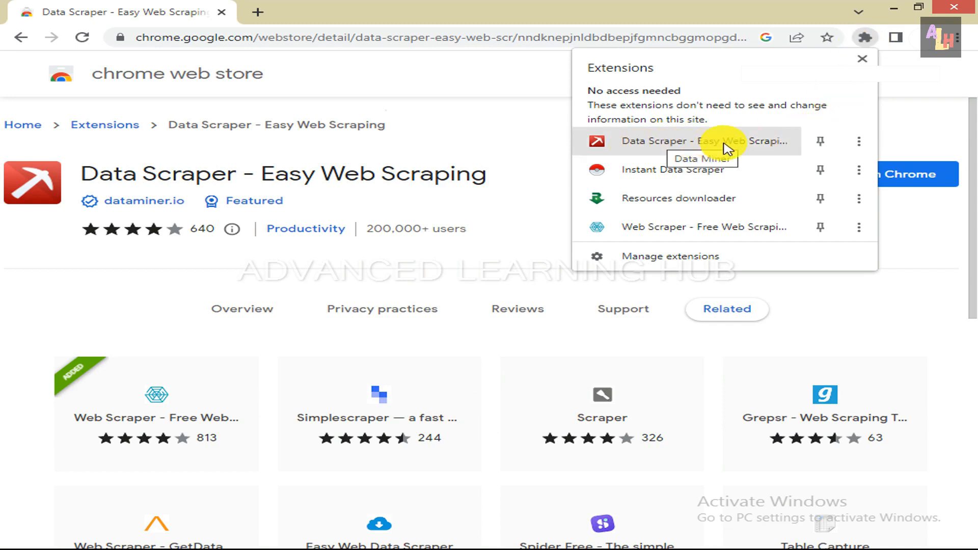
mouse_move(823, 148)
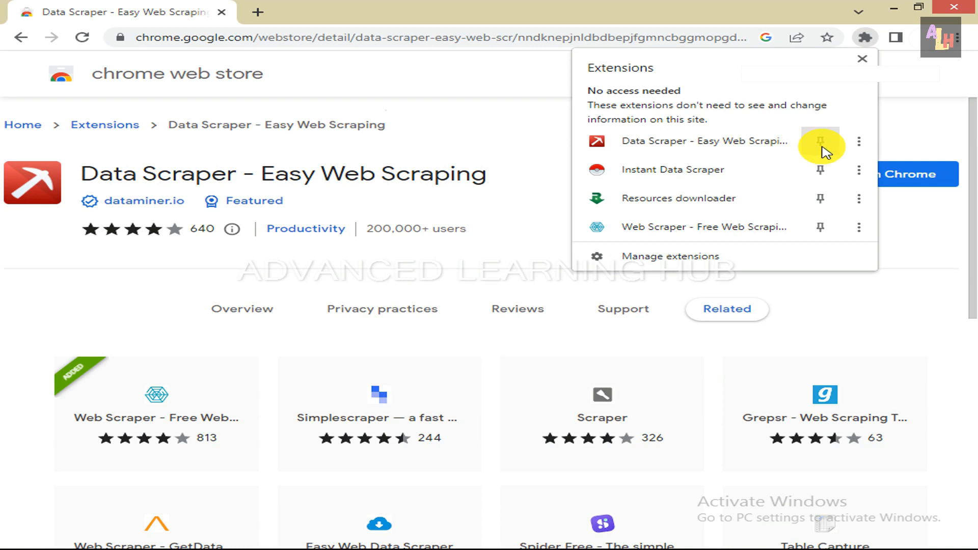
mouse_move(821, 142)
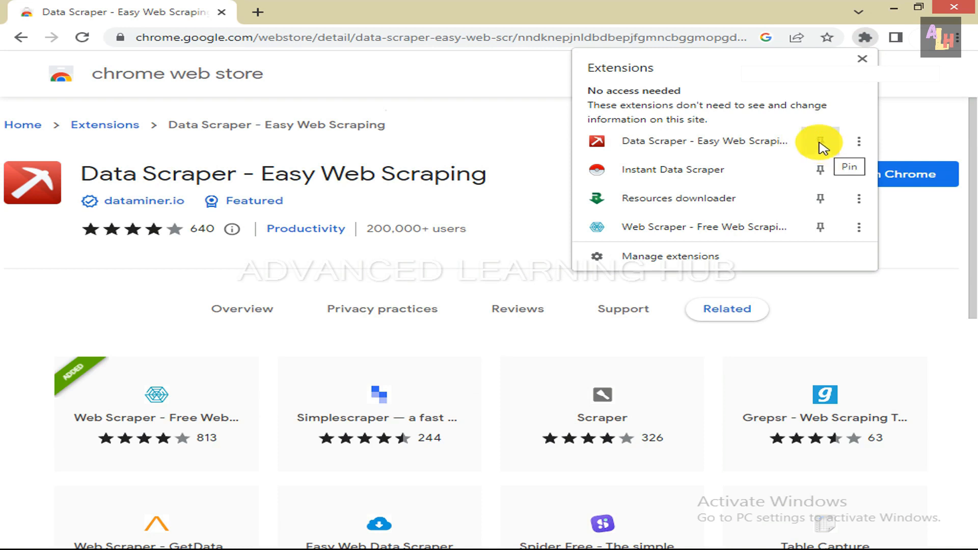
click(821, 142)
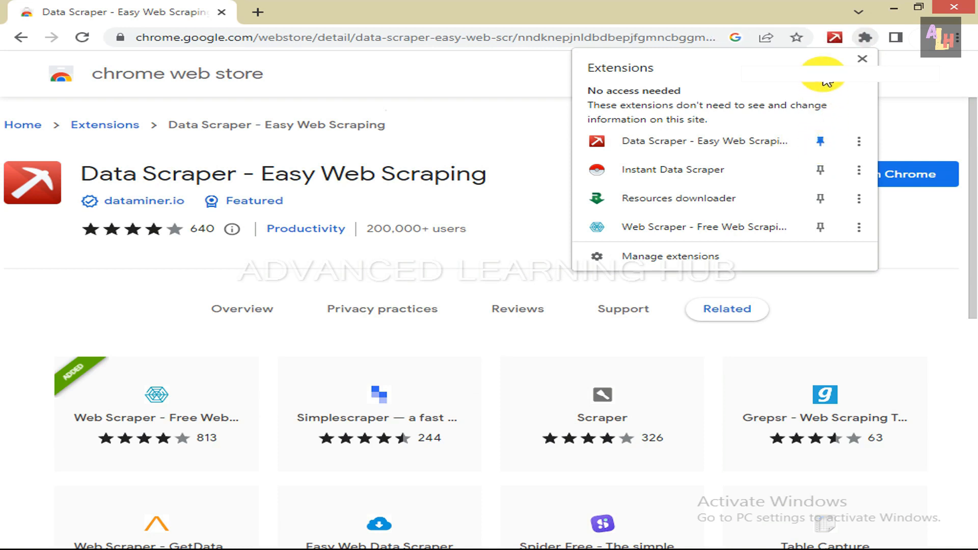